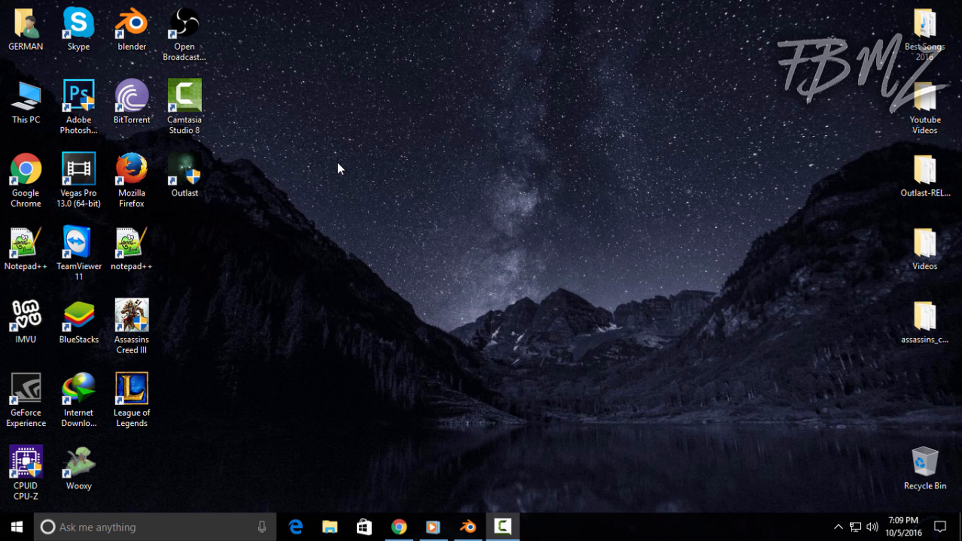
mouse_move(623, 368)
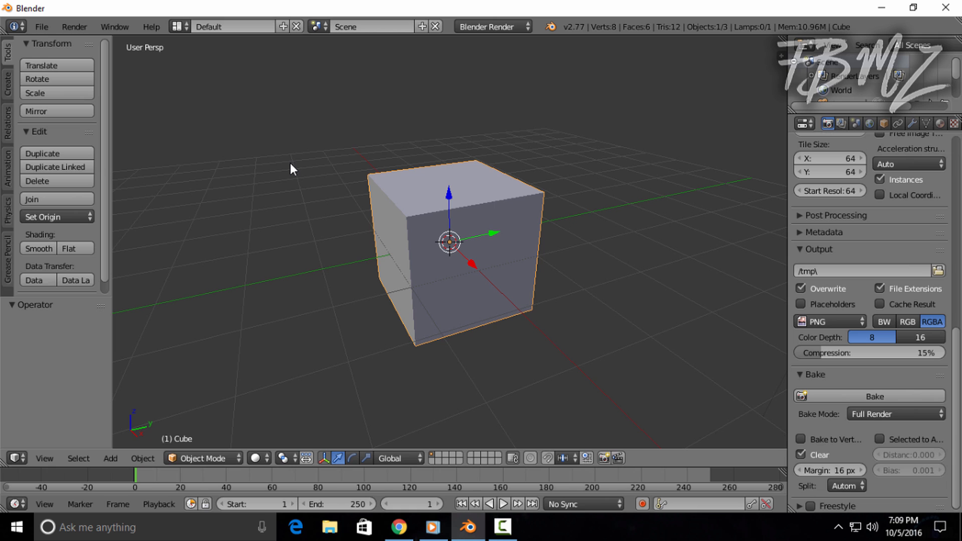
mouse_move(49, 50)
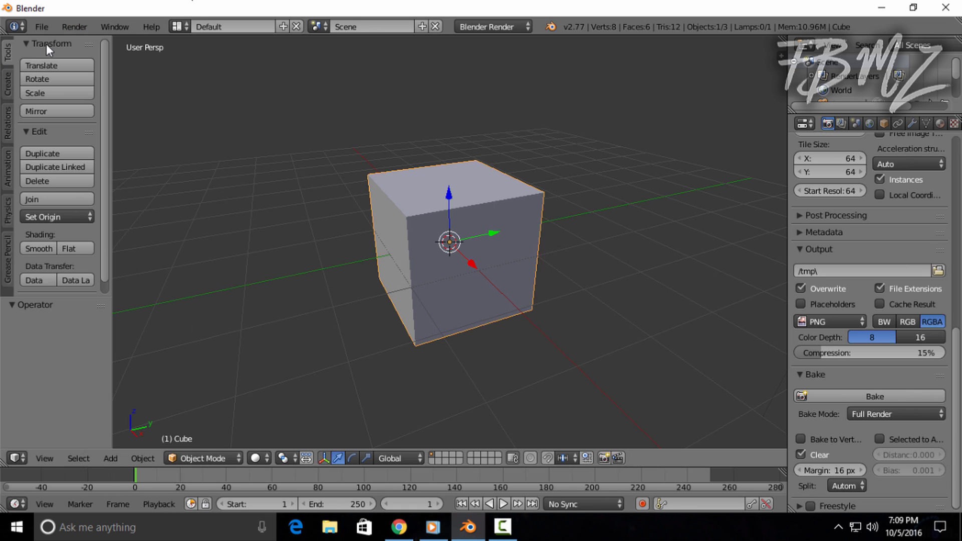
In System preferences, set the compute device to CUDA on the GeForce GT 730, then close preferences.
left_click(41, 26)
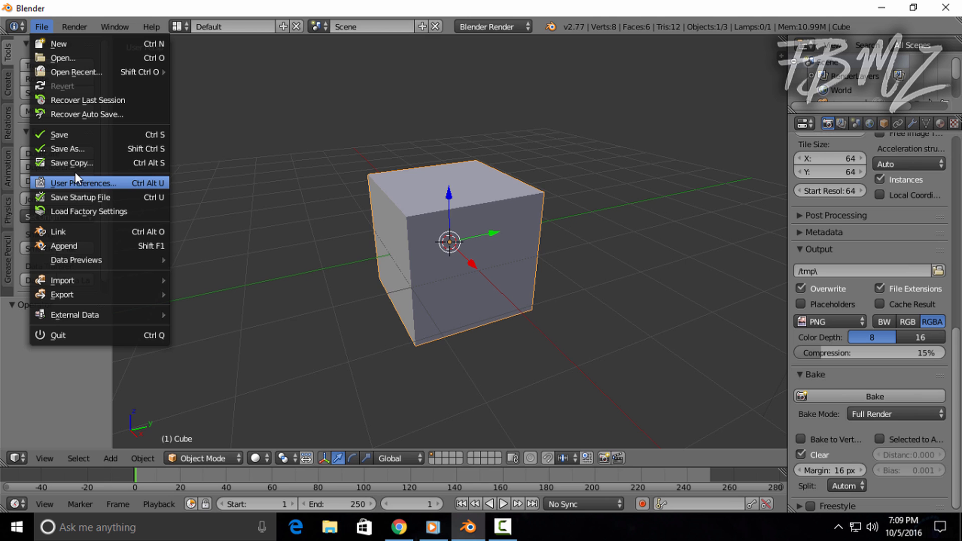
left_click(83, 183)
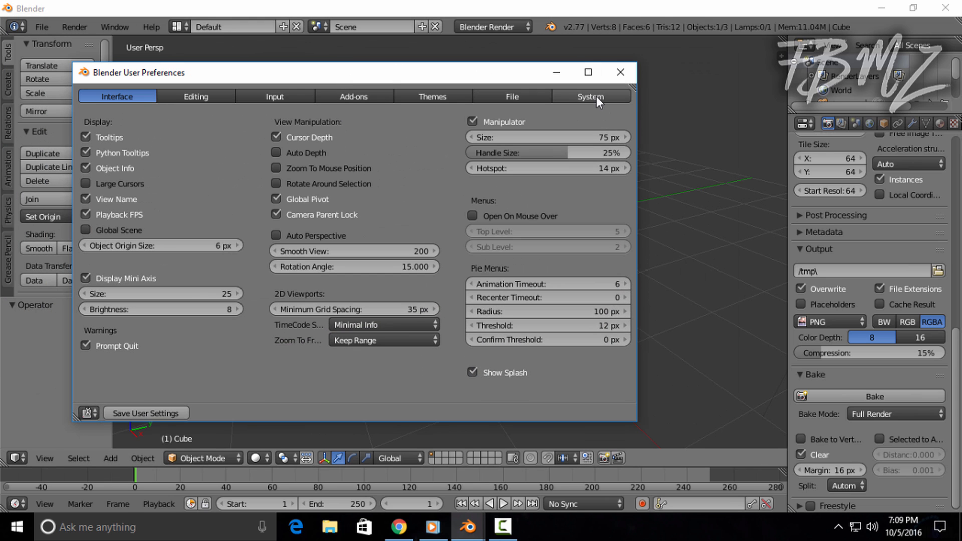
left_click(590, 96)
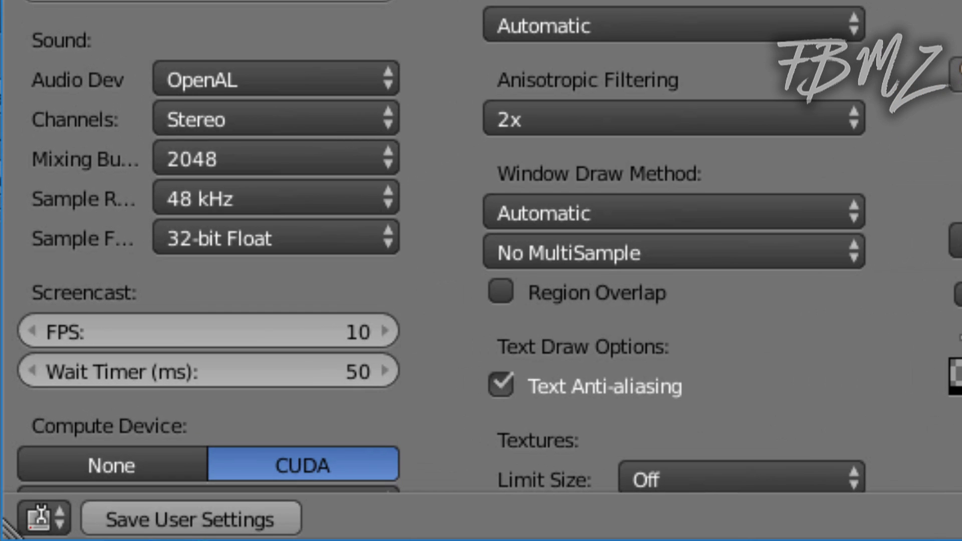
scroll("down", 3)
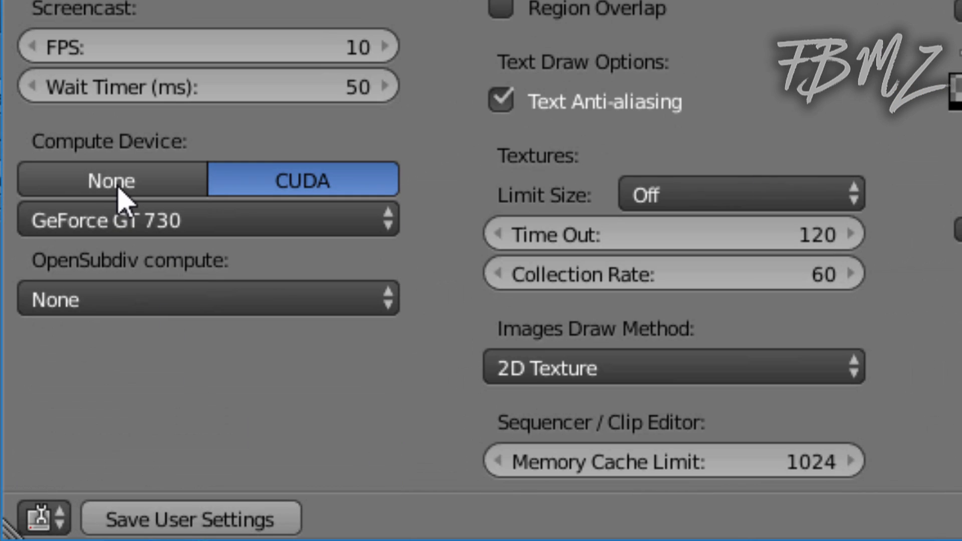
left_click(110, 178)
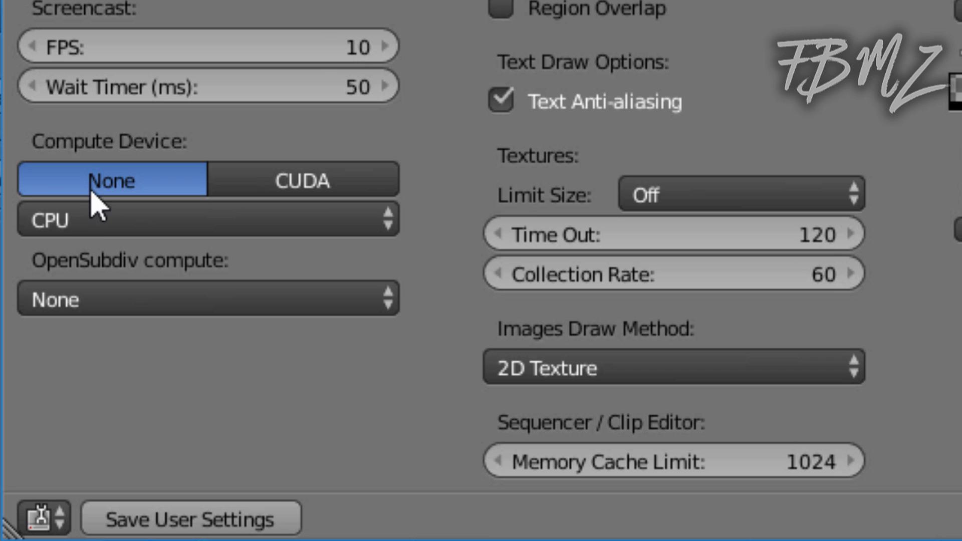
mouse_move(96, 246)
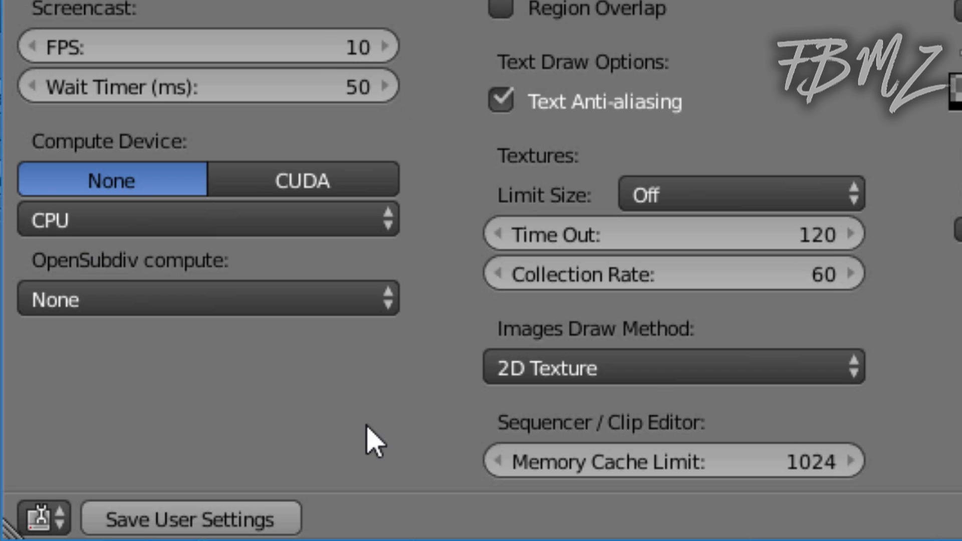
left_click(301, 179)
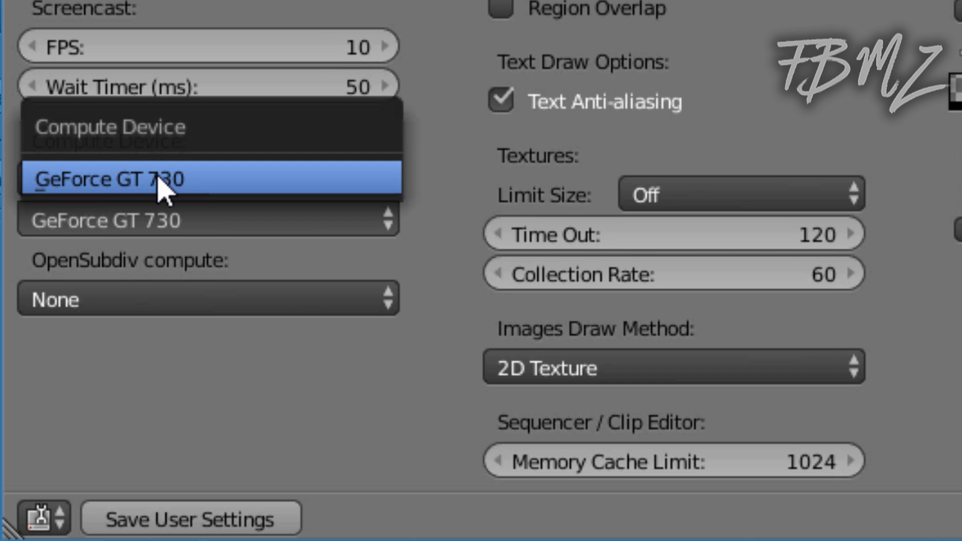
left_click(110, 178)
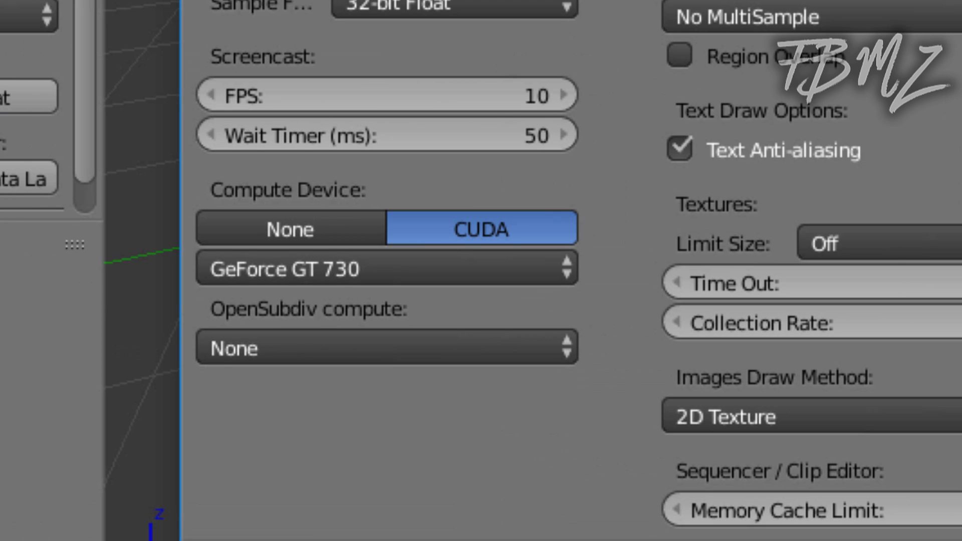
scroll("down", 3)
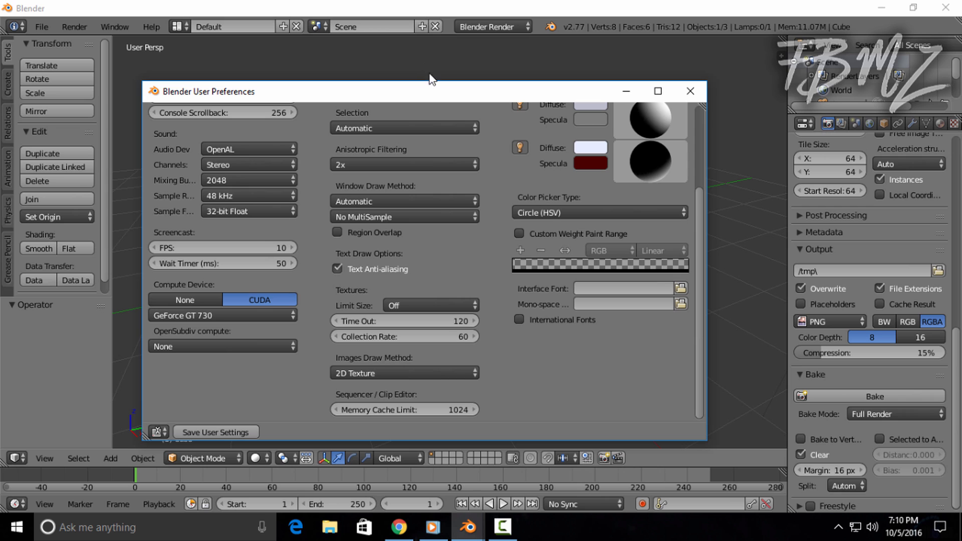
mouse_move(561, 136)
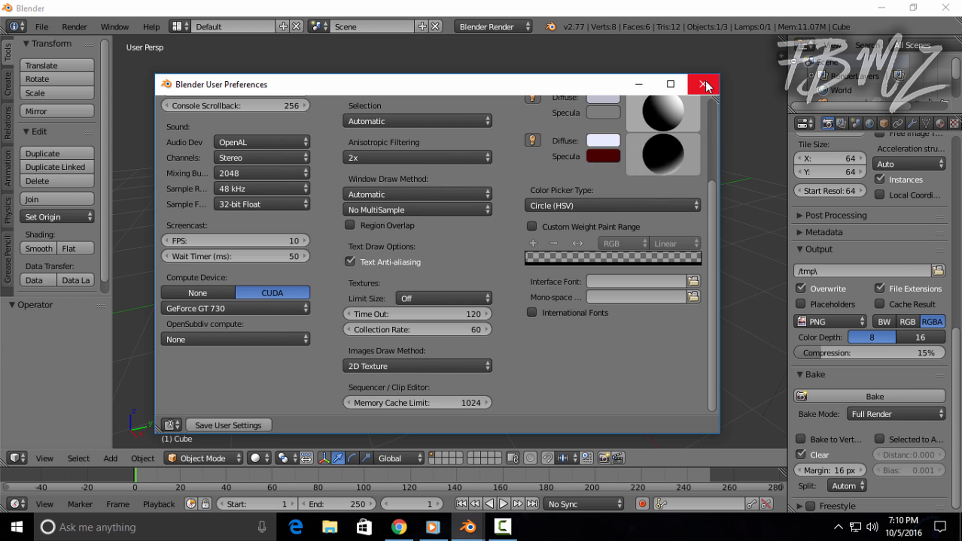
left_click(705, 84)
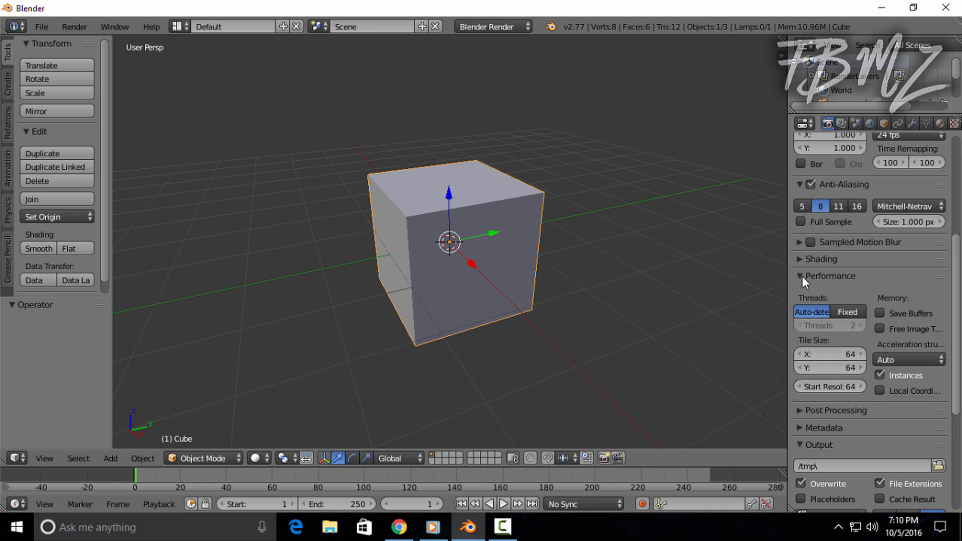
mouse_move(886, 281)
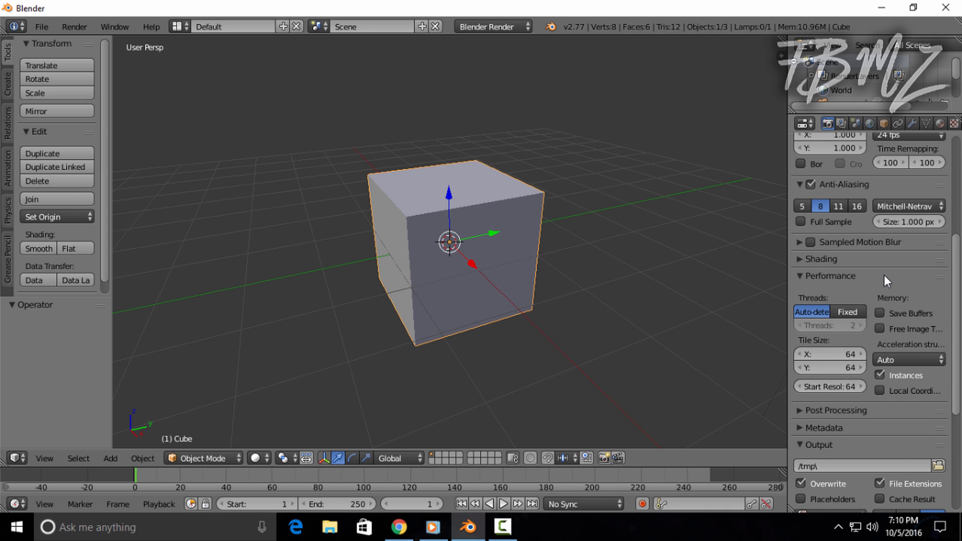
mouse_move(883, 306)
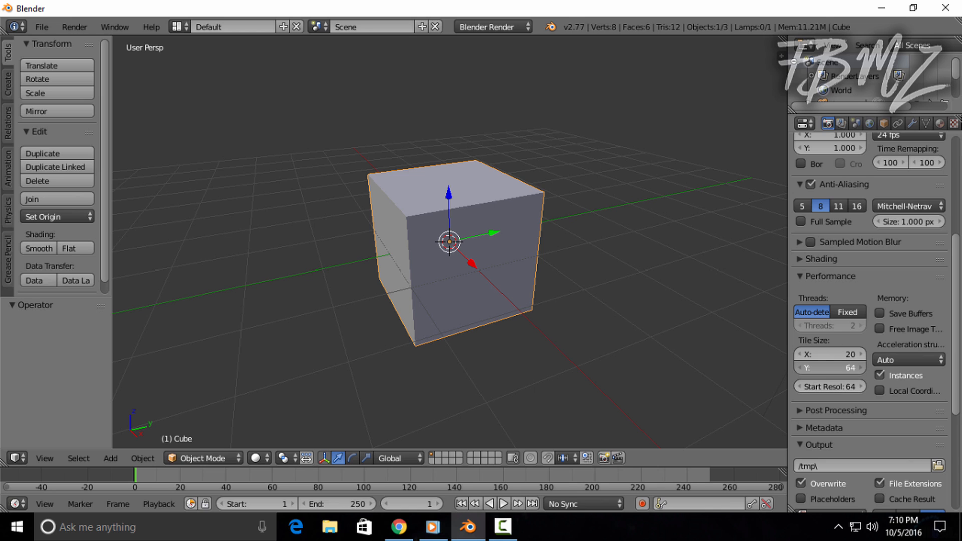
Reduce the render tile size in the Performance panel.
left_click(830, 366)
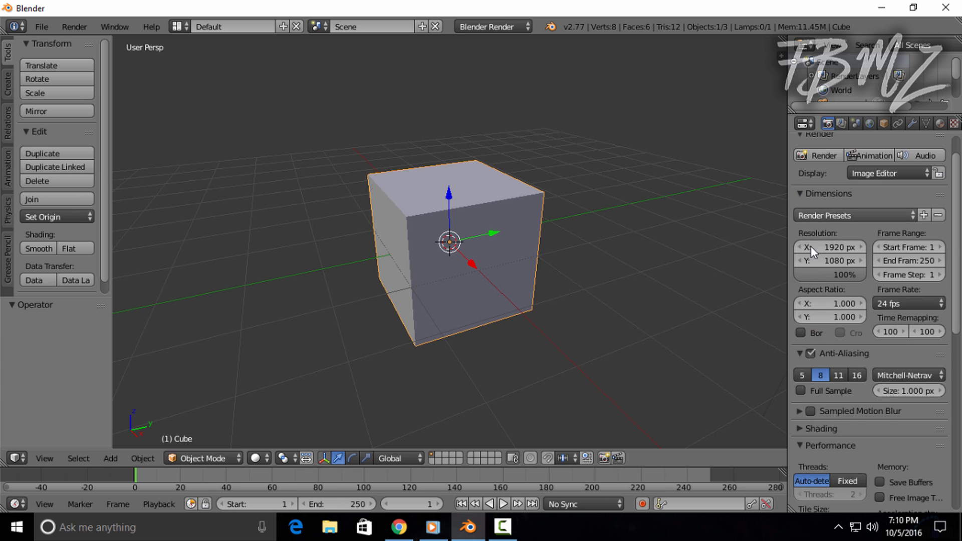
mouse_move(890, 293)
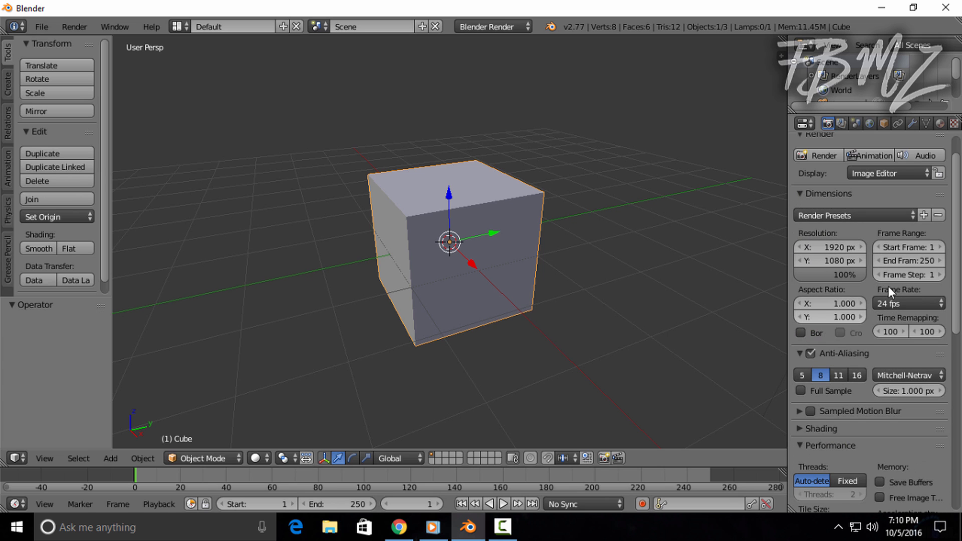
mouse_move(845, 274)
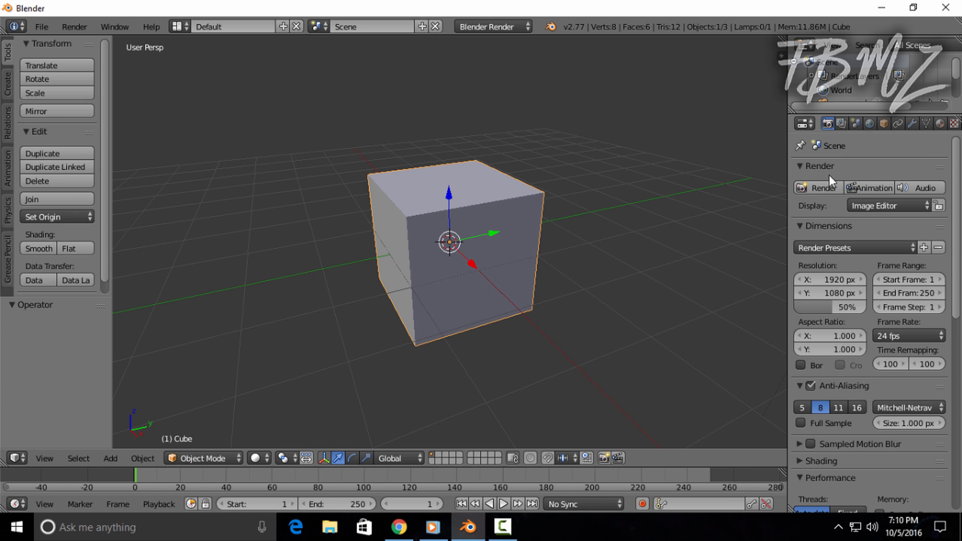
Enable Simplify in the scene properties.
left_click(855, 124)
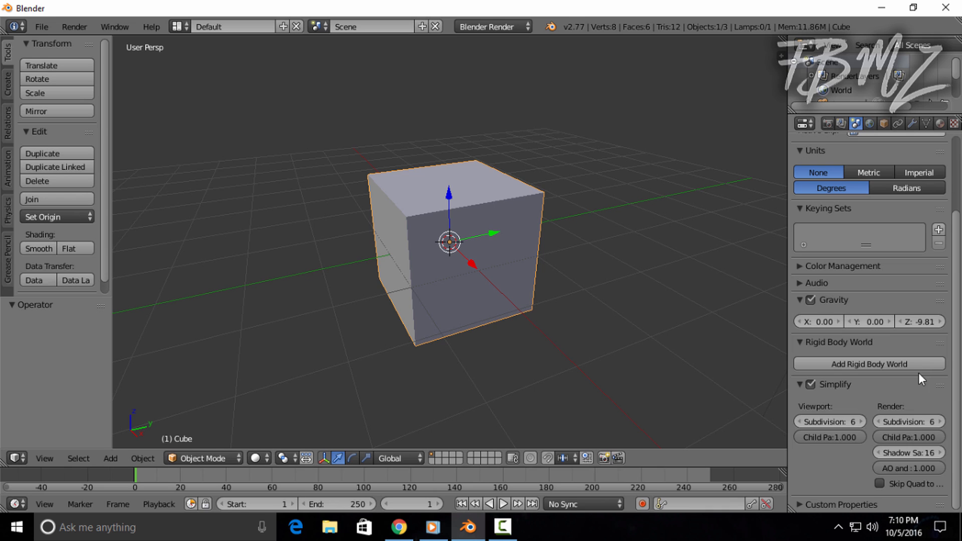
left_click(808, 385)
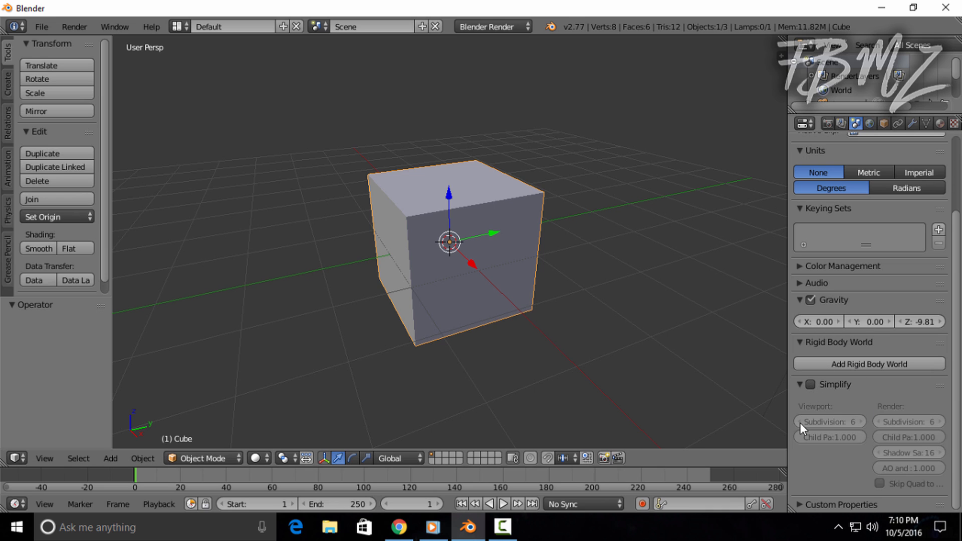
left_click(810, 384)
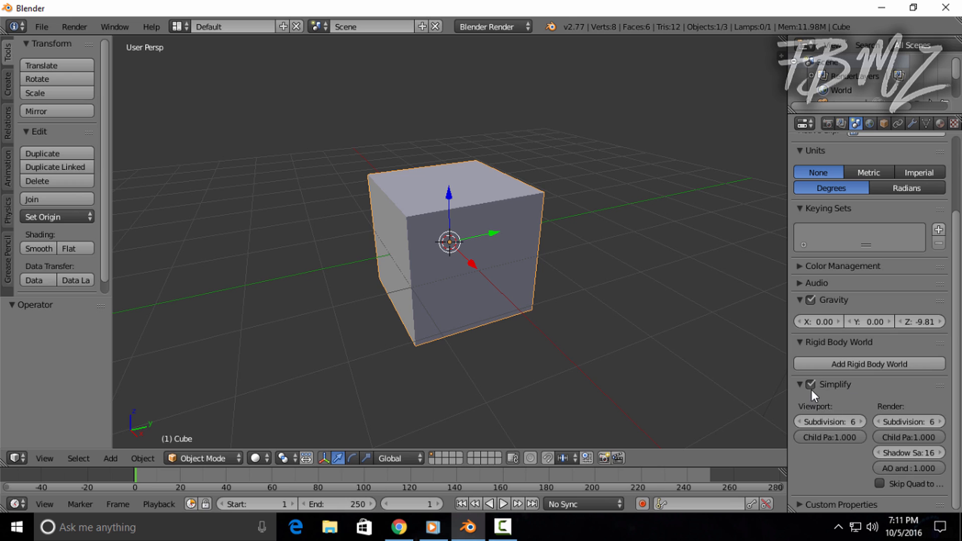
mouse_move(872, 402)
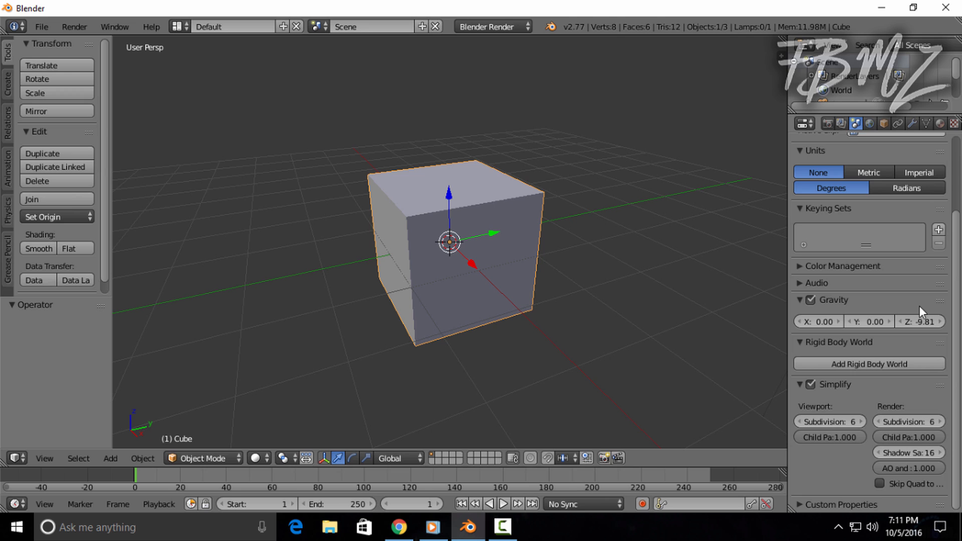
Switch off the world's ambient occlusion and return to the render properties.
left_click(828, 124)
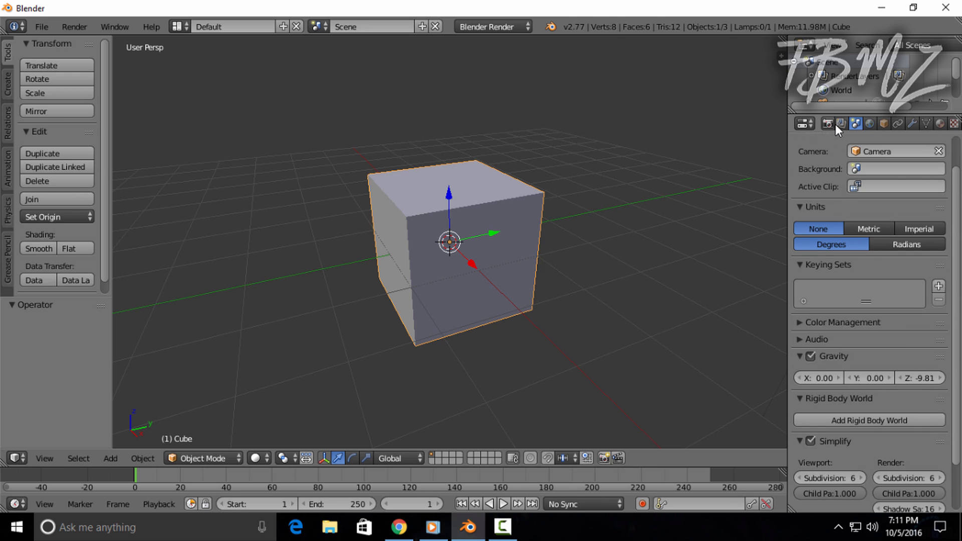
left_click(869, 123)
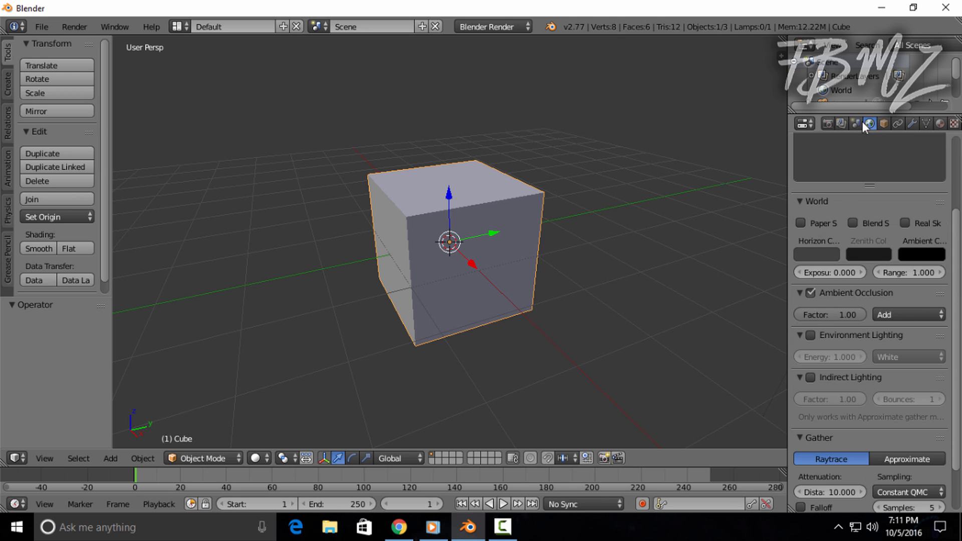
mouse_move(812, 315)
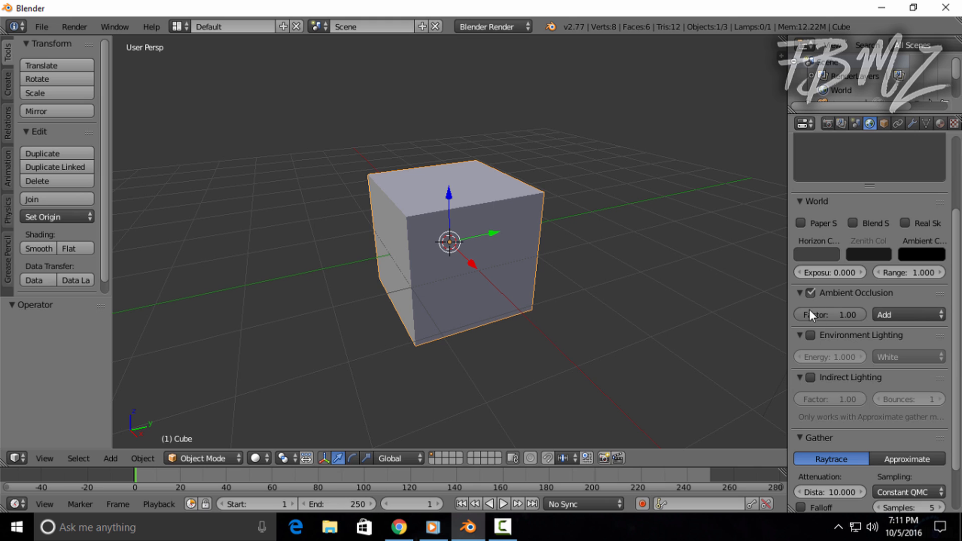
mouse_move(865, 304)
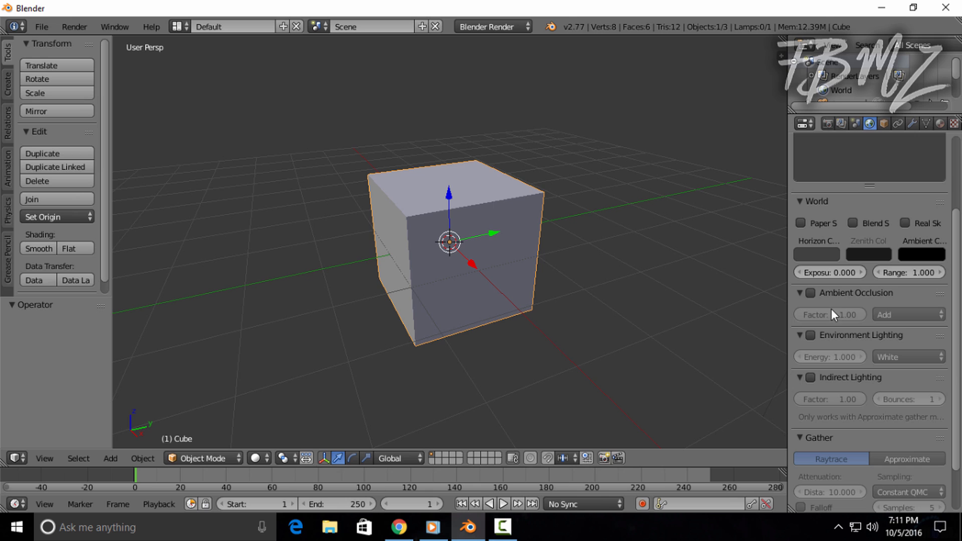
mouse_move(872, 270)
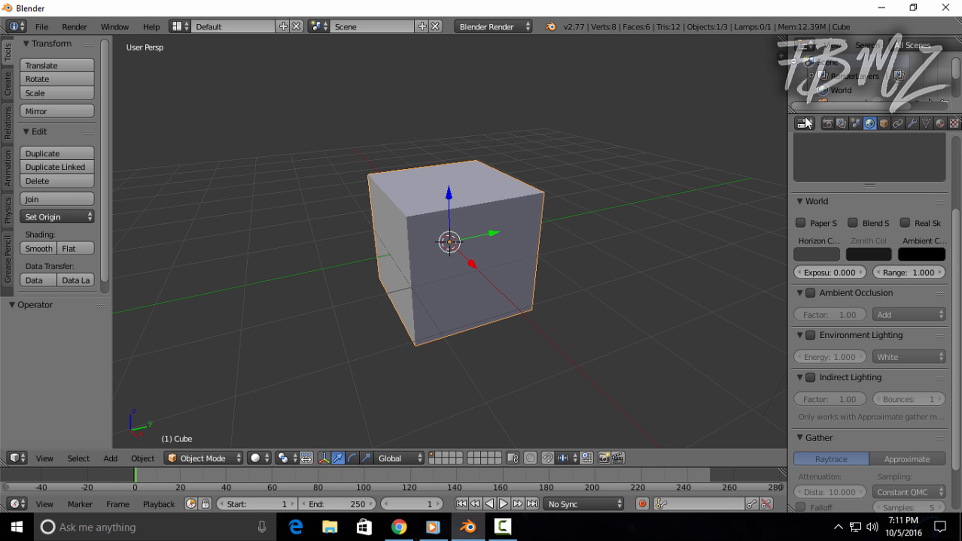
left_click(827, 124)
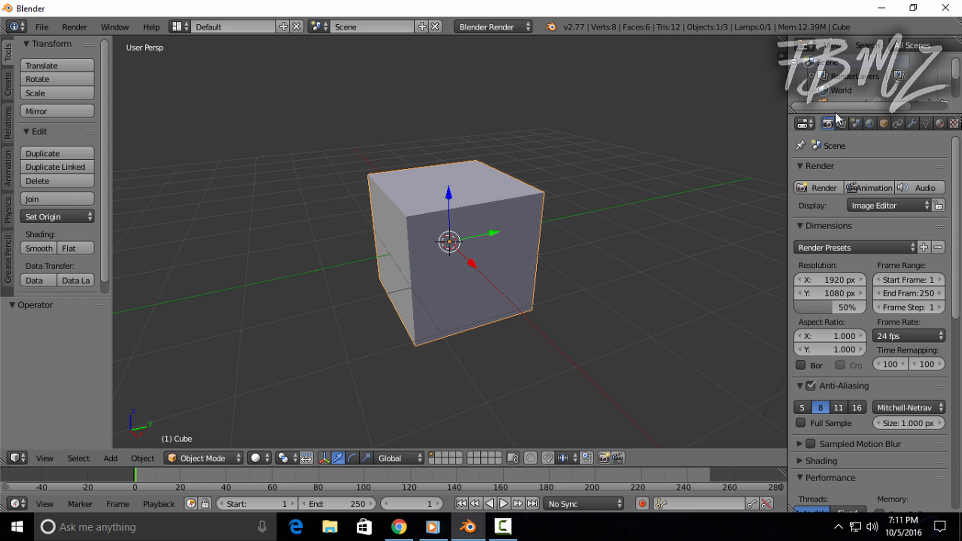
Untick Shadows in the render Shading panel.
scroll("down", 3)
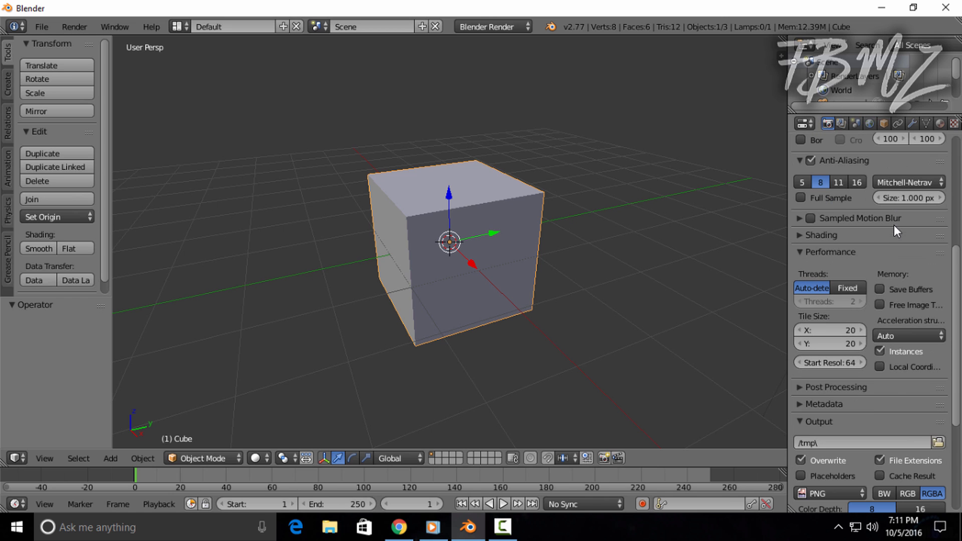
left_click(821, 234)
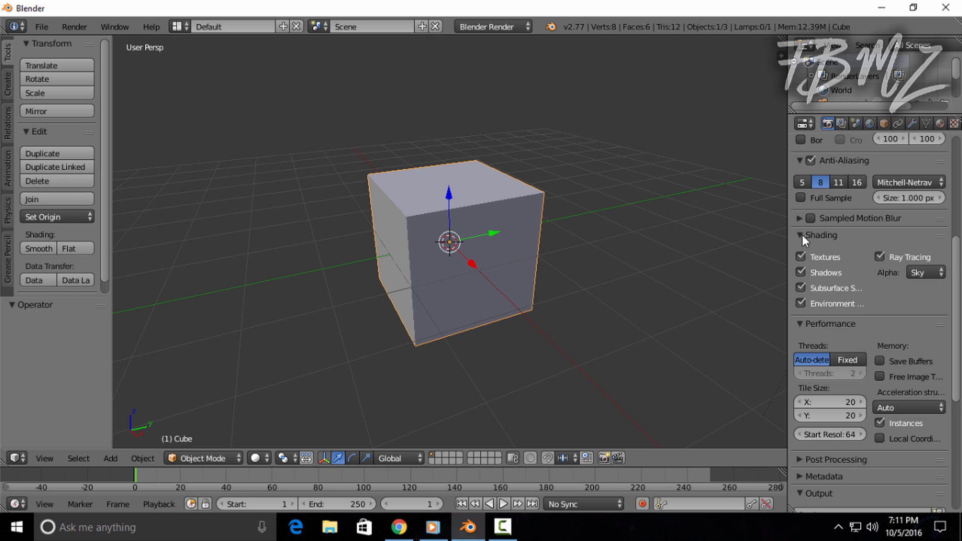
mouse_move(796, 287)
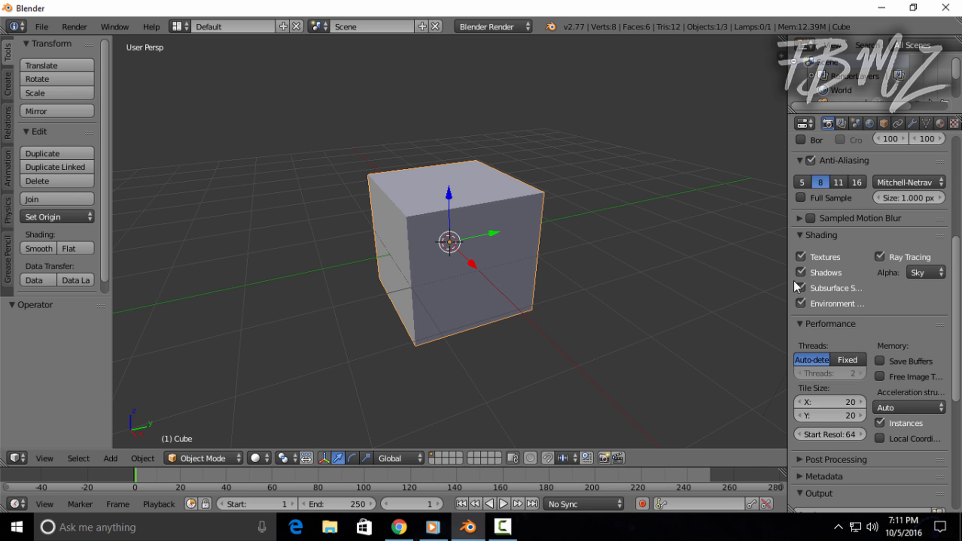
left_click(800, 272)
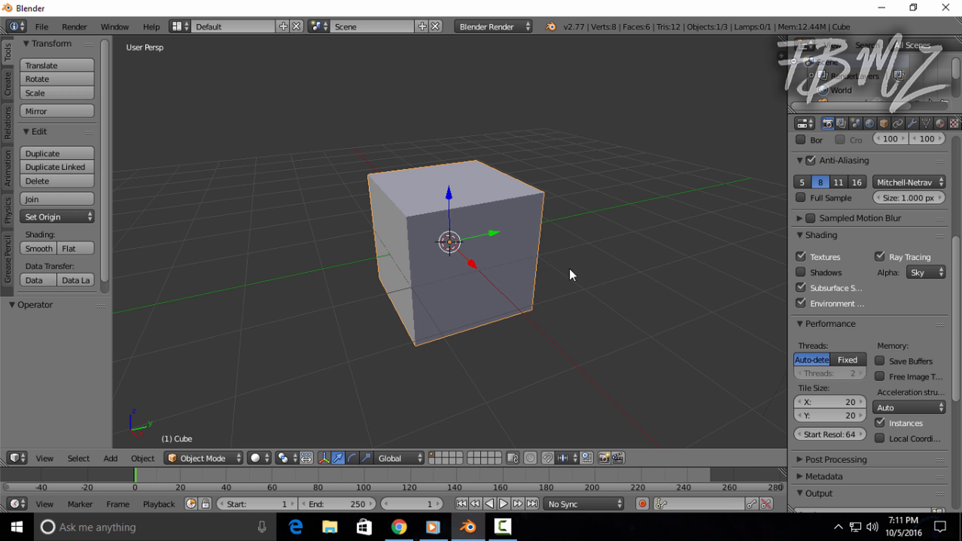
mouse_move(882, 170)
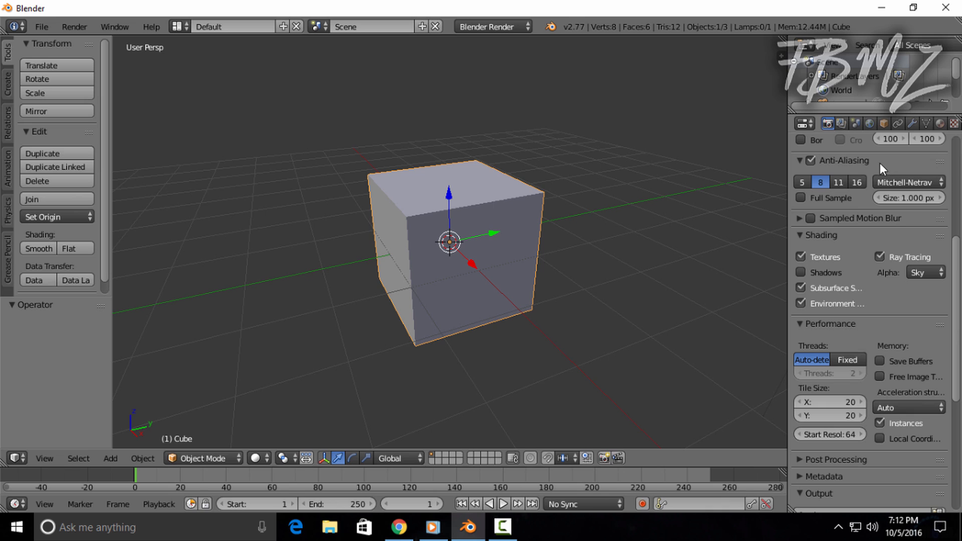
mouse_move(940, 123)
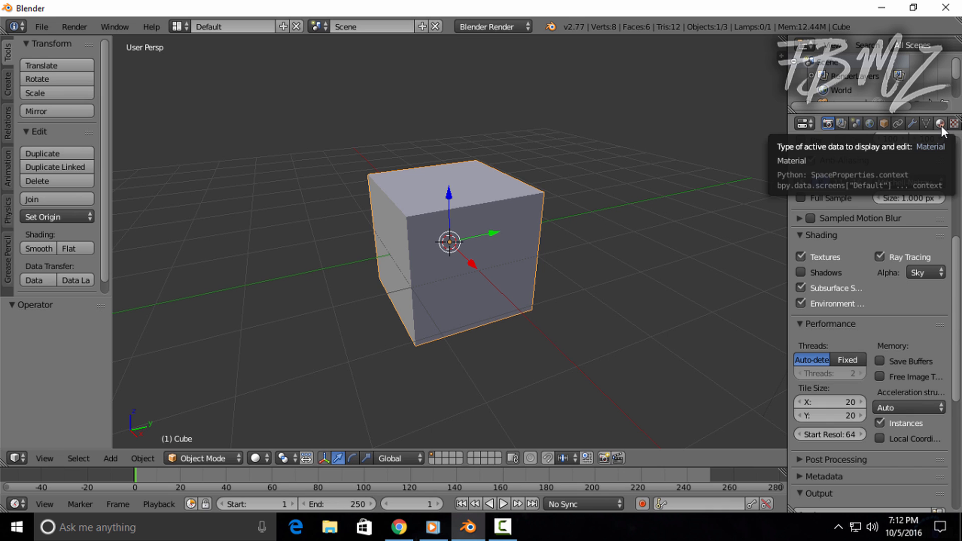
Untick Subsurface Scattering and Traceable in the cube's material properties.
left_click(938, 123)
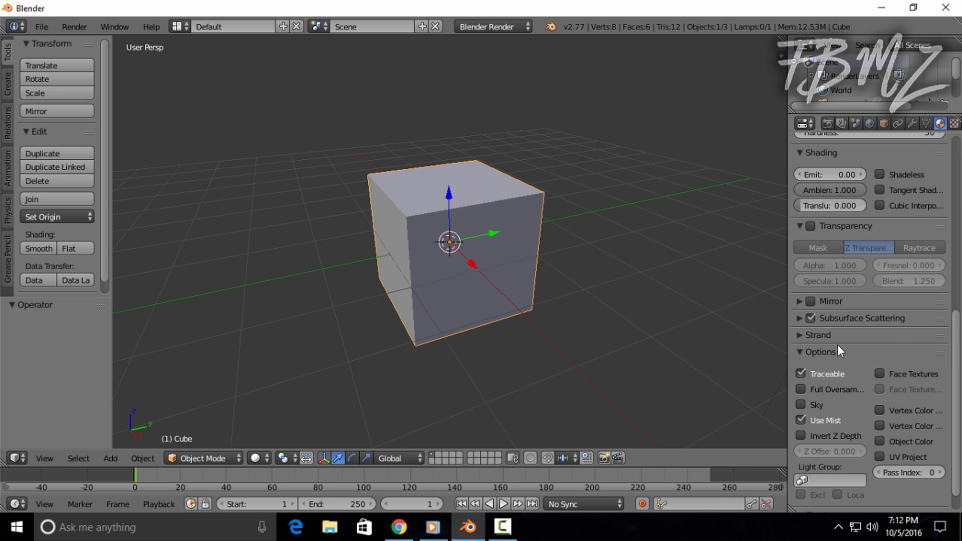
mouse_move(867, 328)
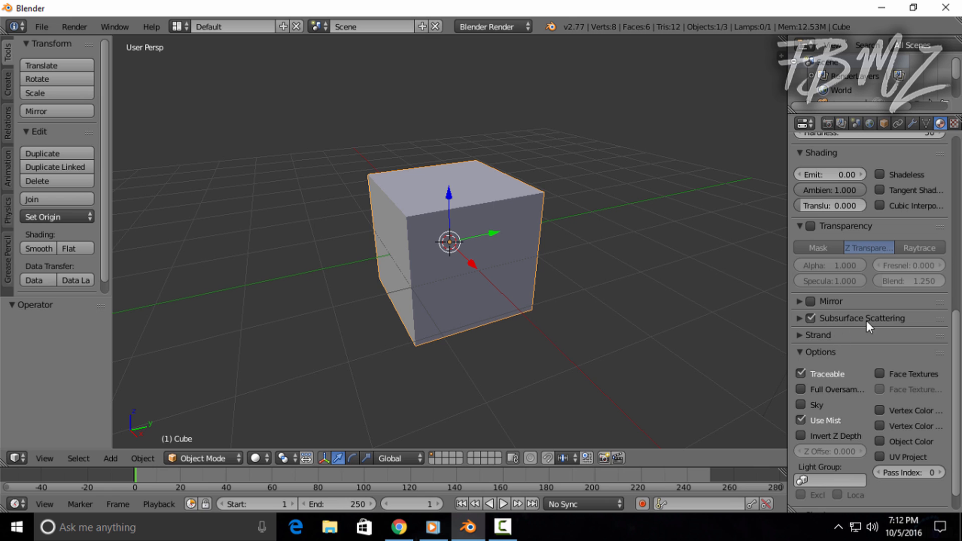
left_click(811, 318)
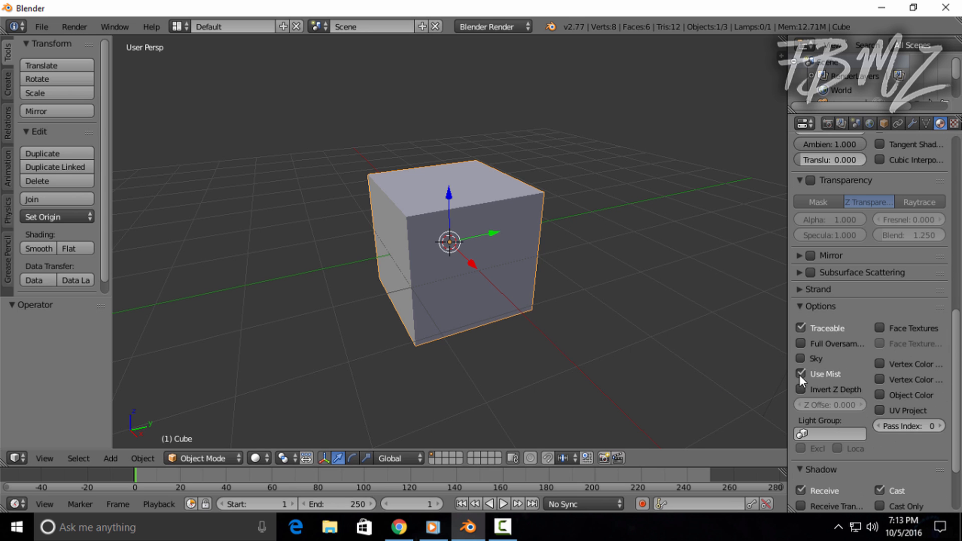
left_click(801, 374)
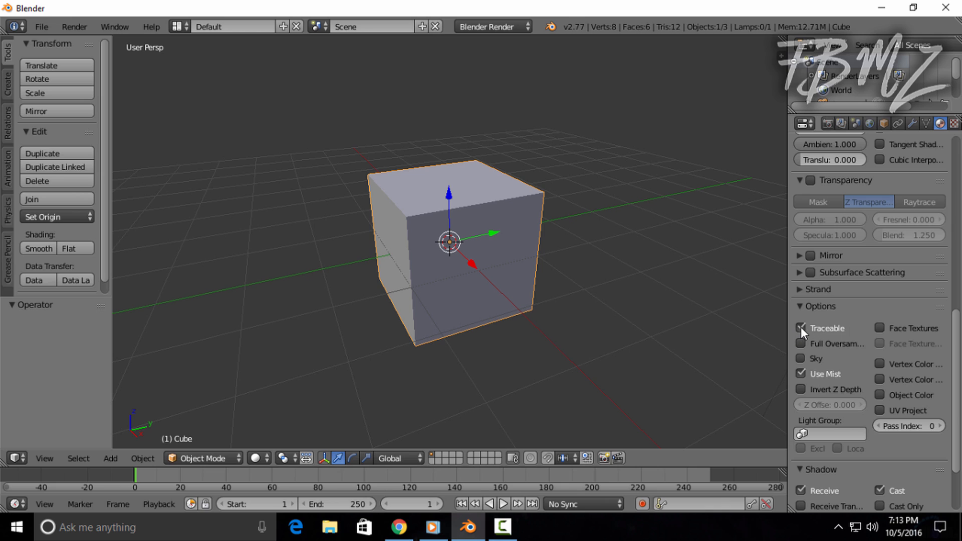
left_click(801, 327)
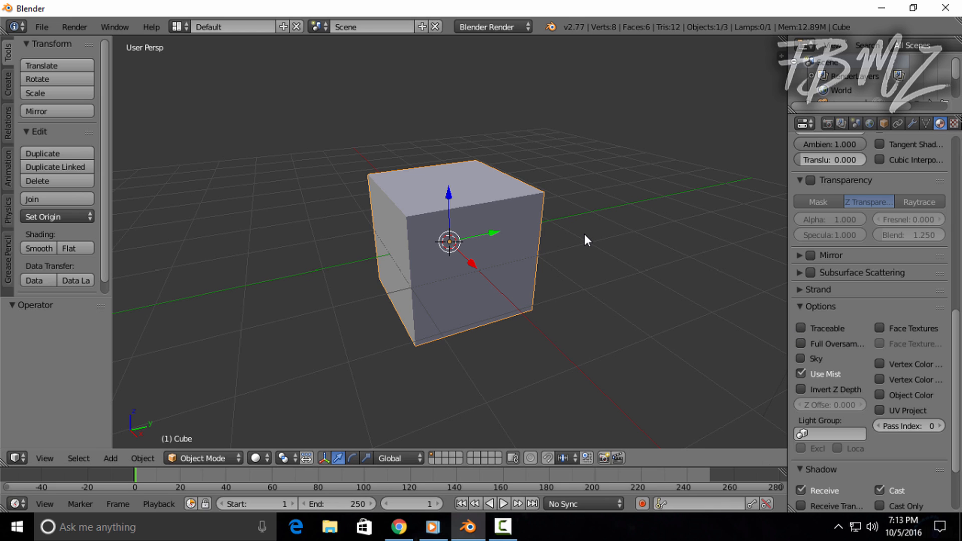